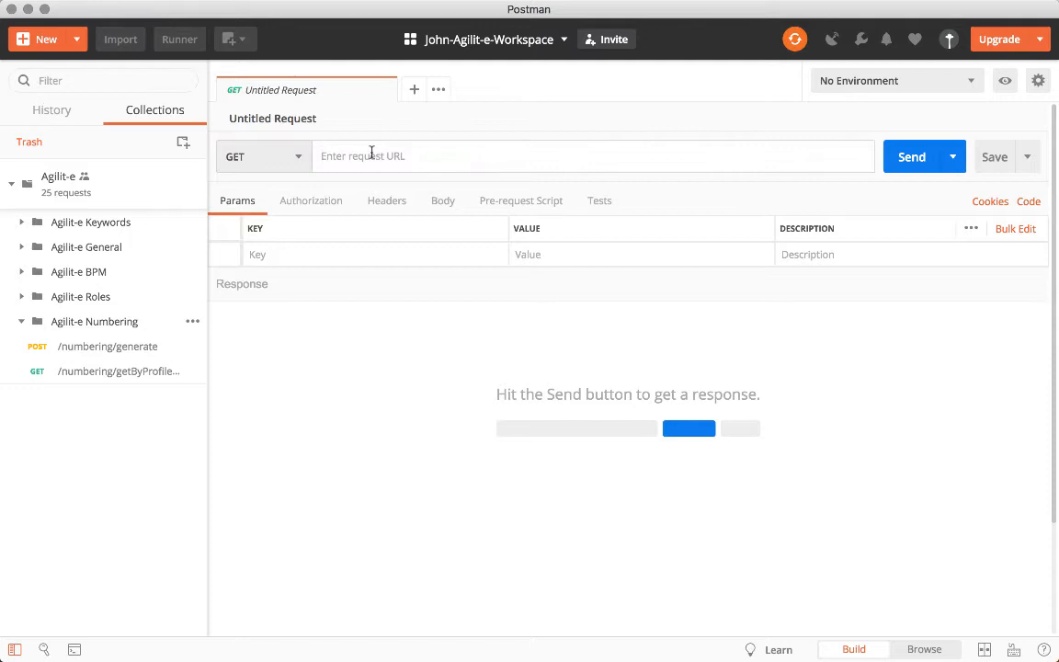
type("https://")
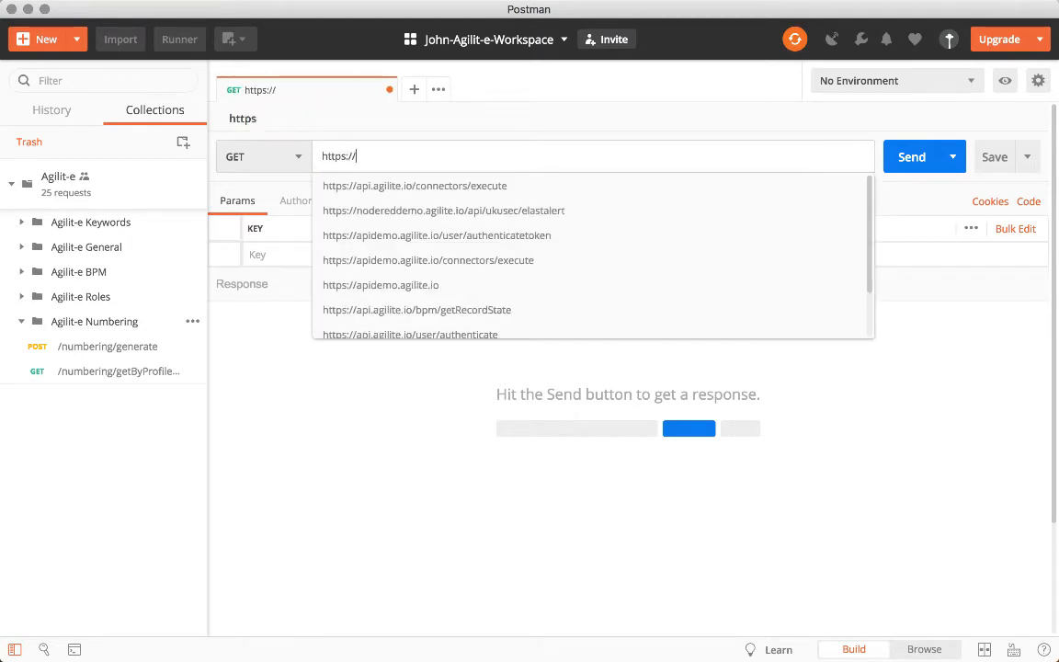
left_click(912, 156)
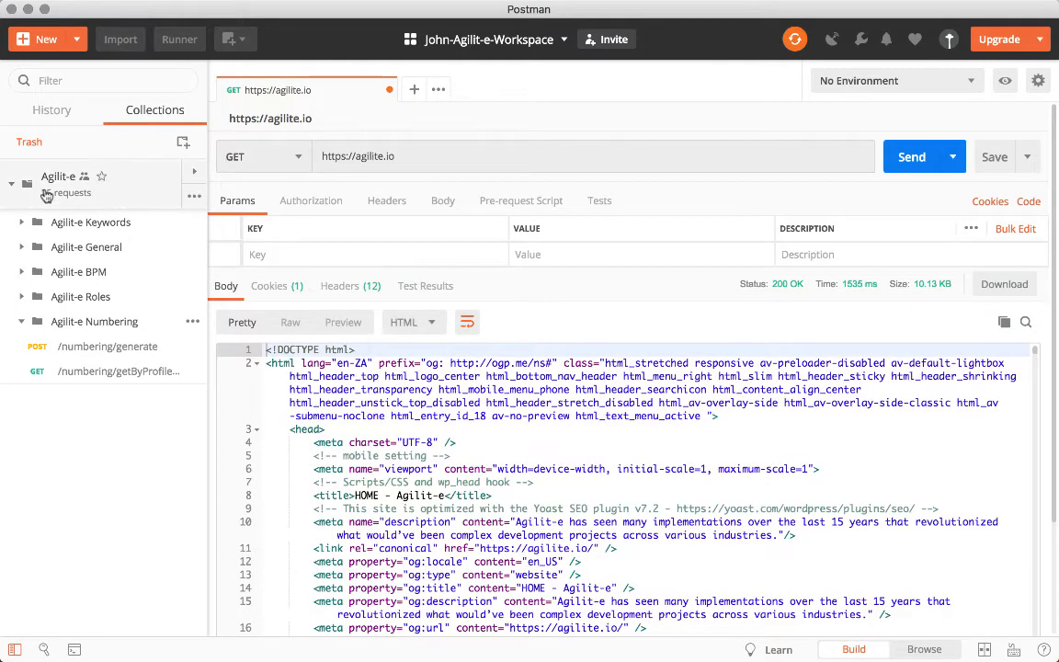
Load the saved /numbering/generate request, review its headers and send it
left_click(107, 346)
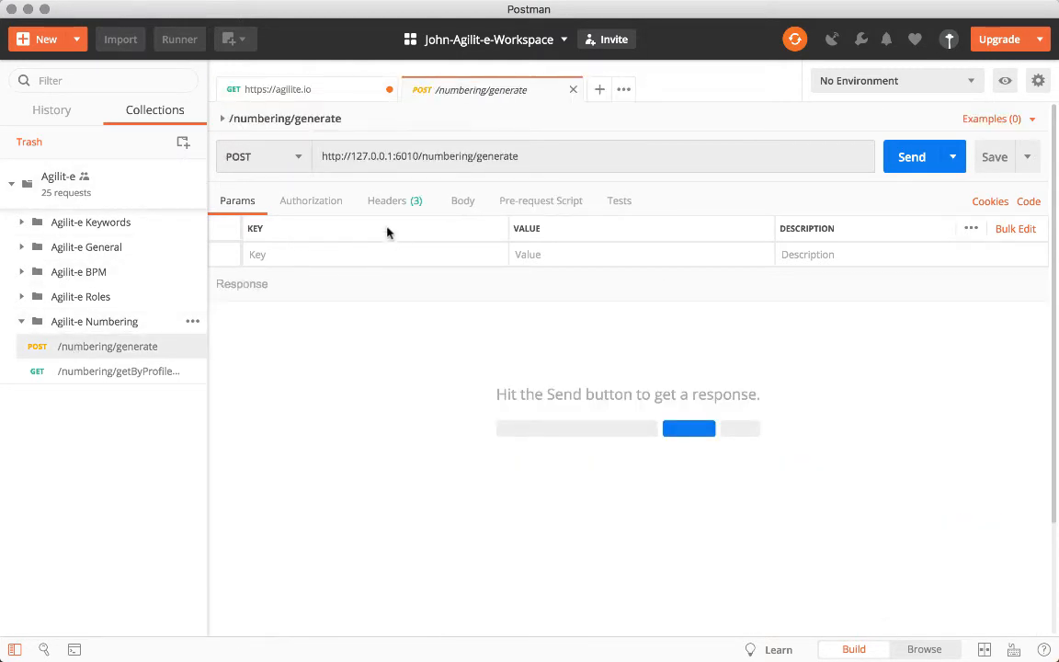
left_click(386, 200)
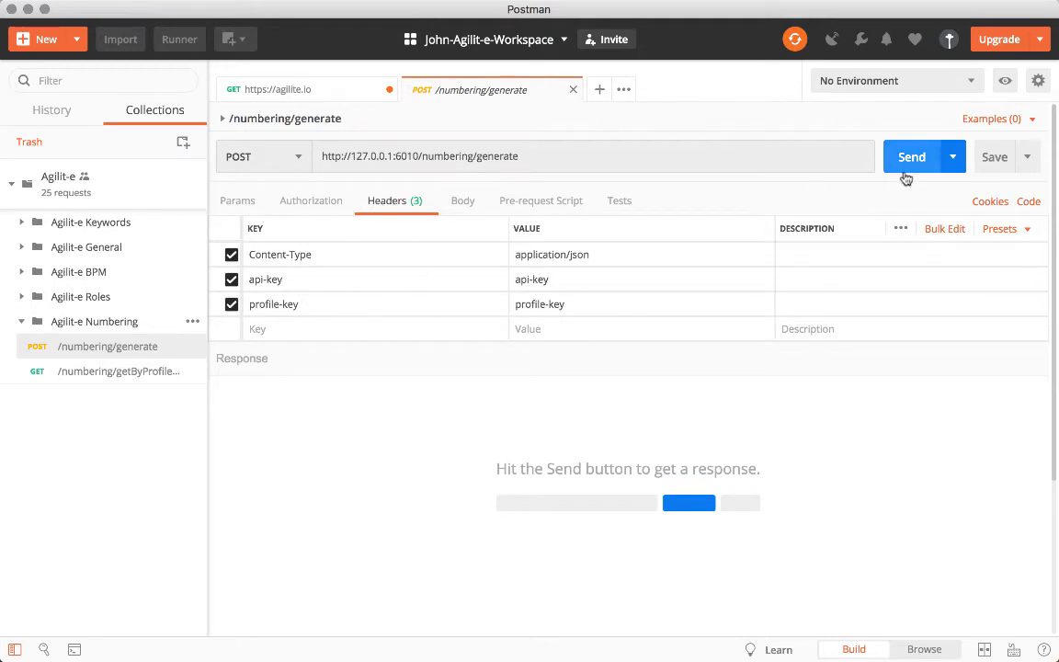
left_click(912, 157)
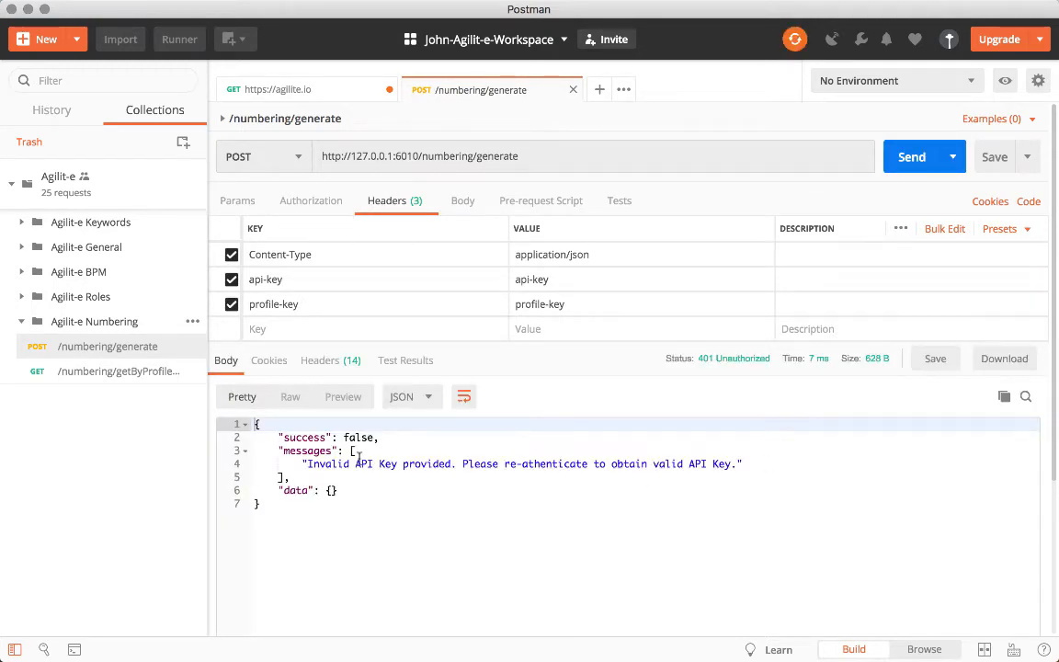
Replace the api-key token, set profile-key to leave_no and resend for 200 OK with LE-008
double_click(531, 280)
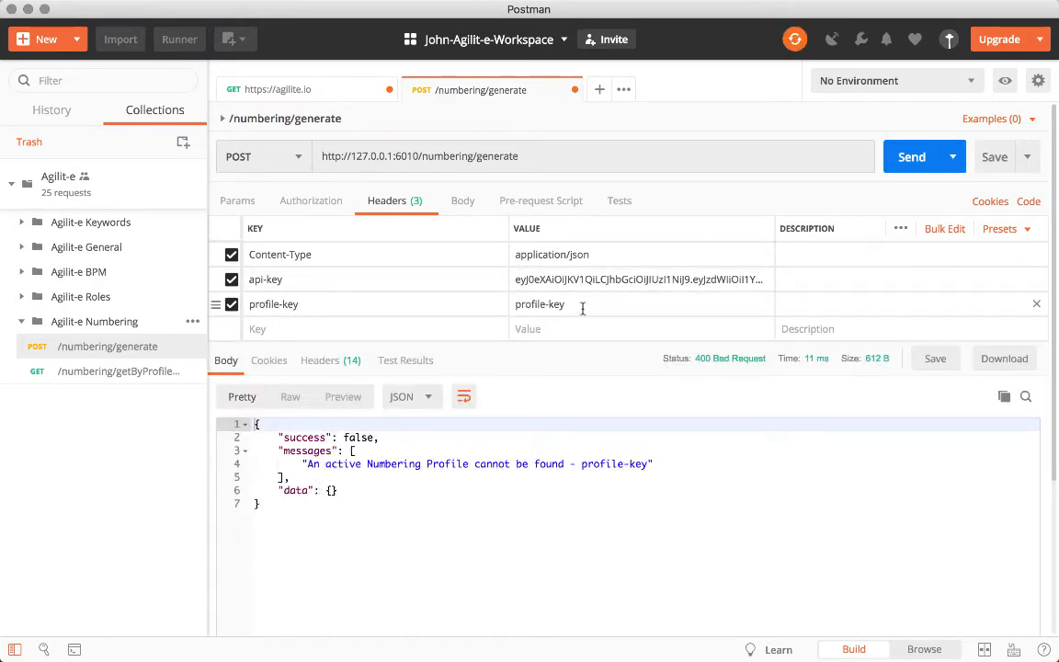
type("leave")
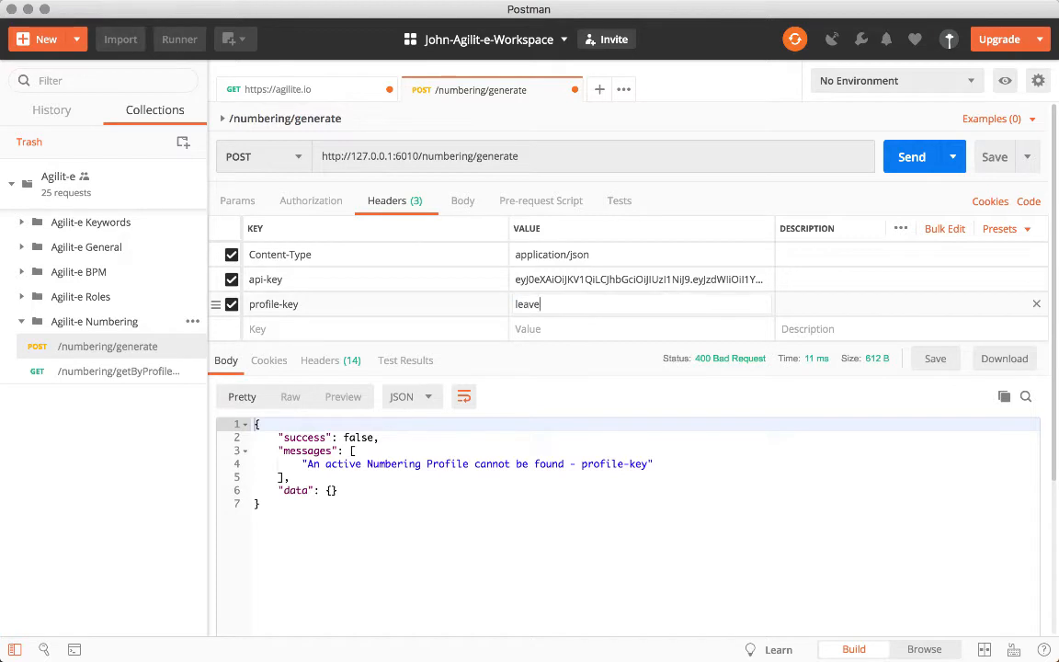
left_click(920, 157)
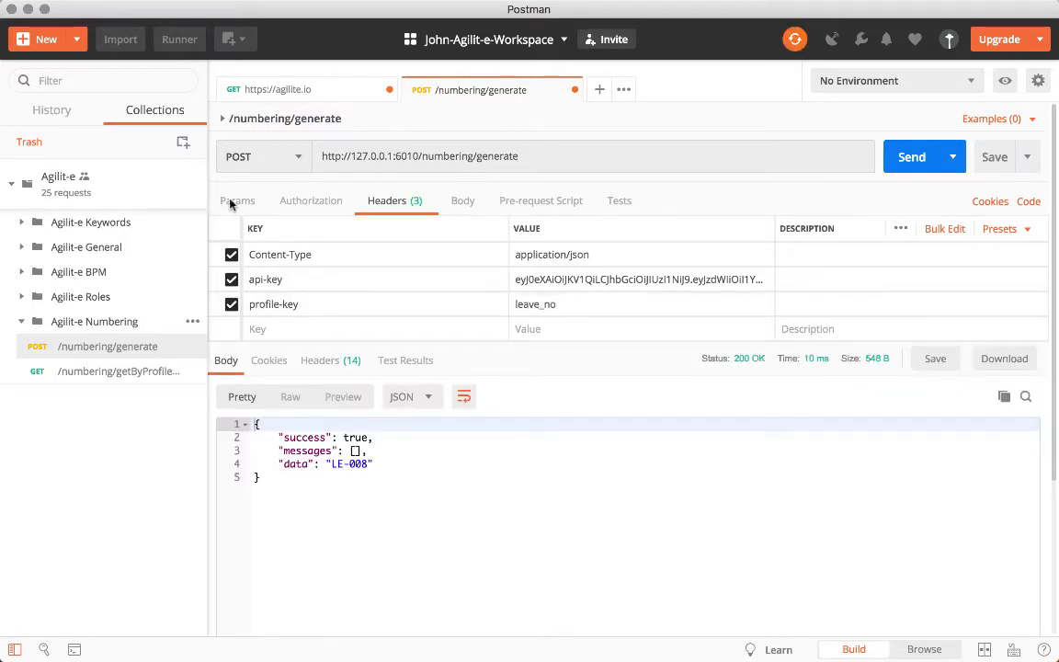
Switch the request's authorization type to Basic Auth and preview it
left_click(310, 201)
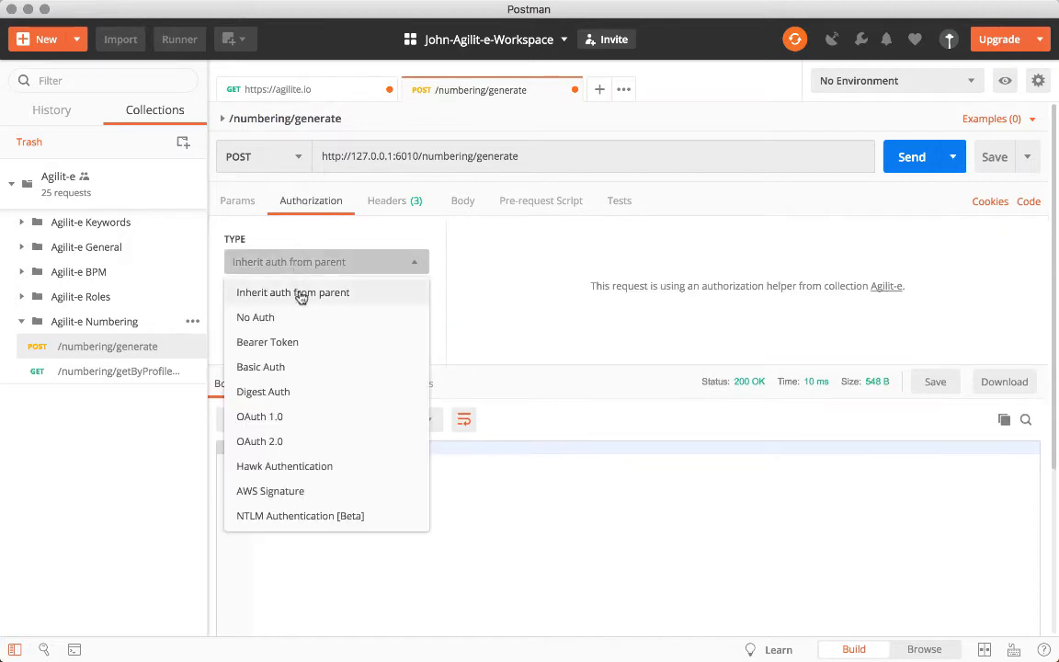
left_click(261, 366)
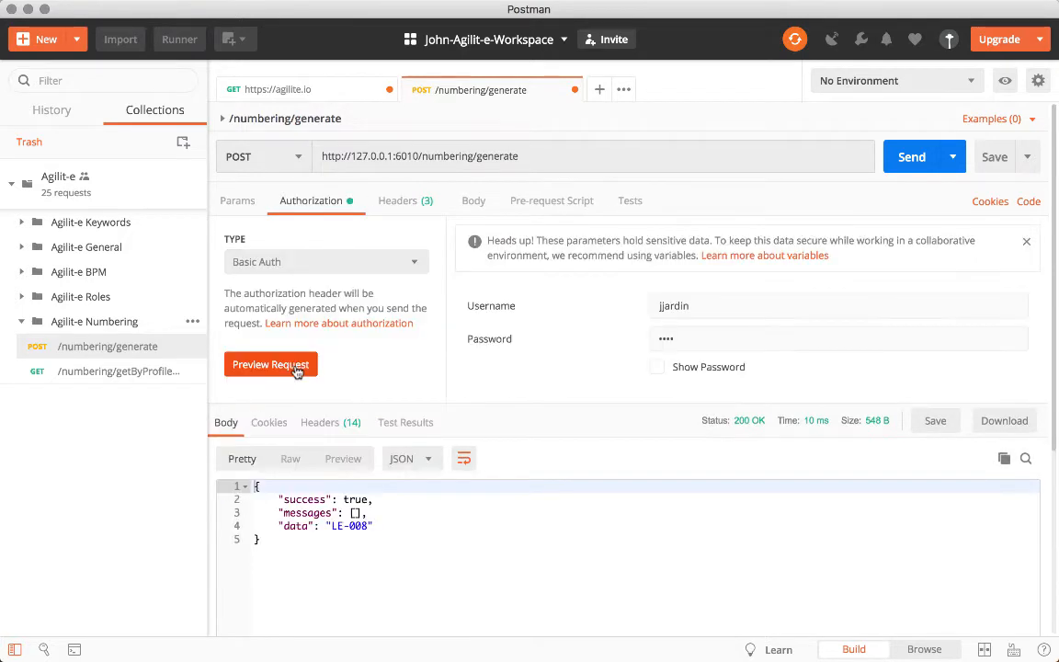
left_click(657, 368)
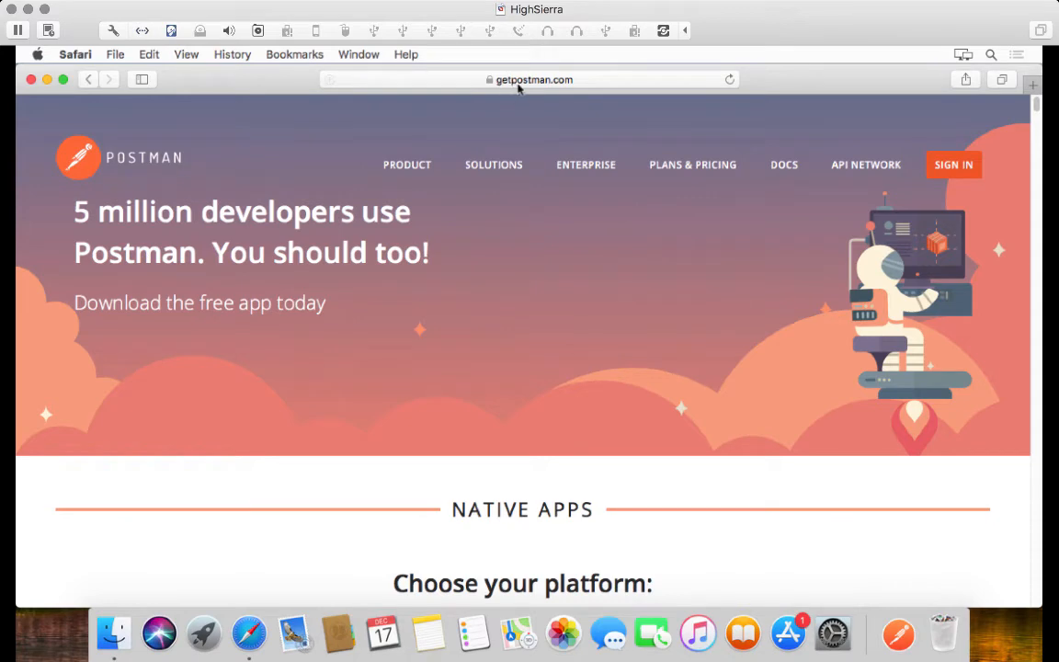
mouse_move(396, 384)
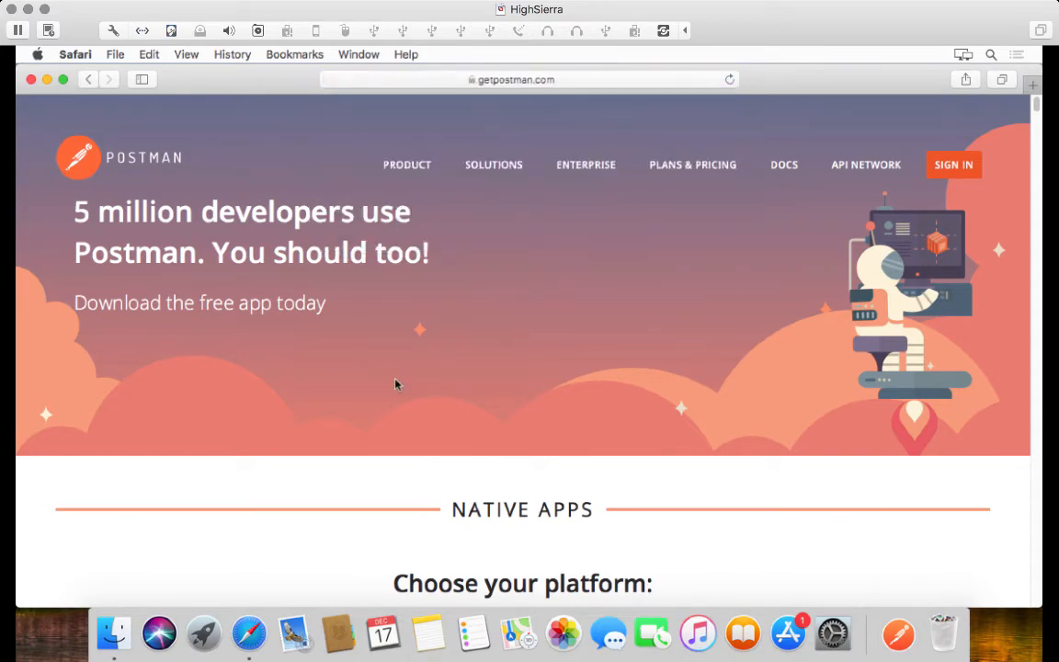
Download Postman for Mac from the Native Apps section of getpostman.com
scroll("down", 3)
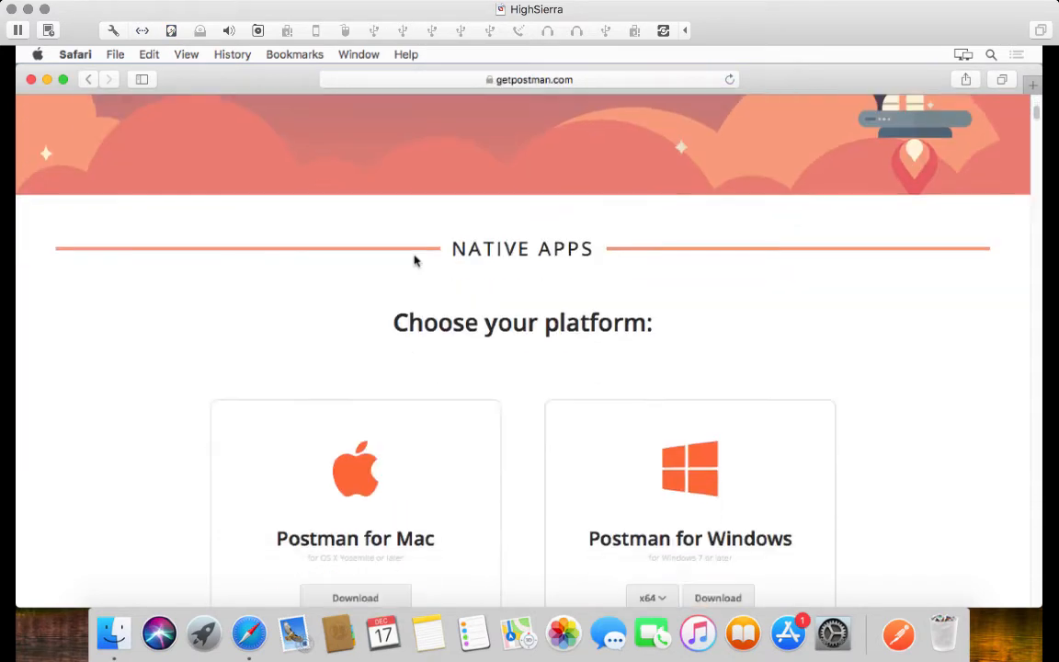
scroll("down", 3)
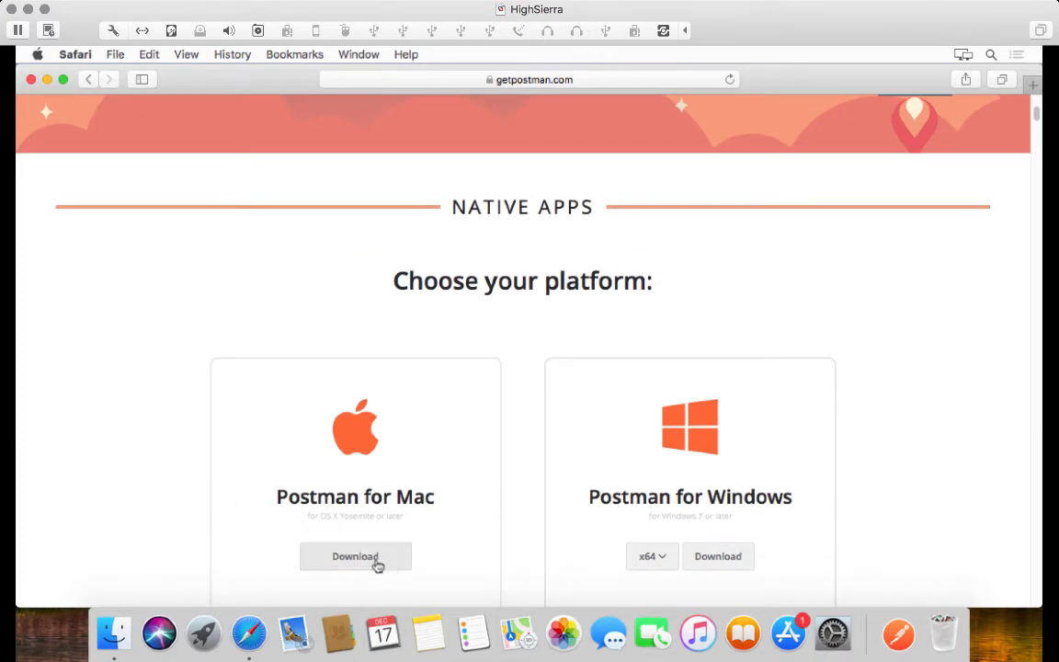
left_click(355, 556)
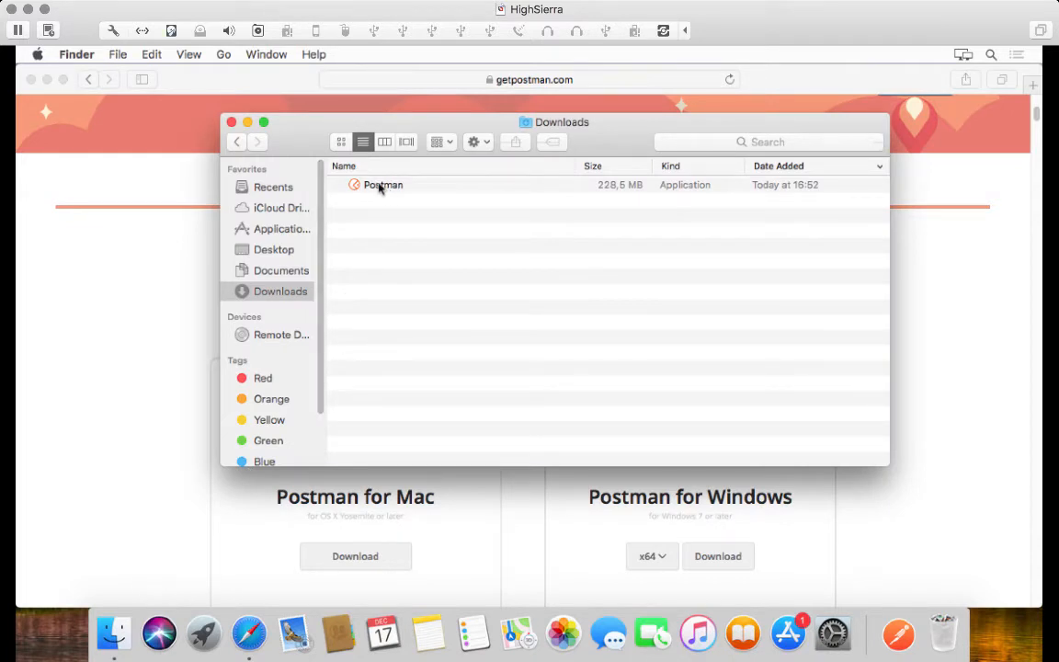
Move the downloaded Postman app into Applications and launch it from there
left_click(382, 183)
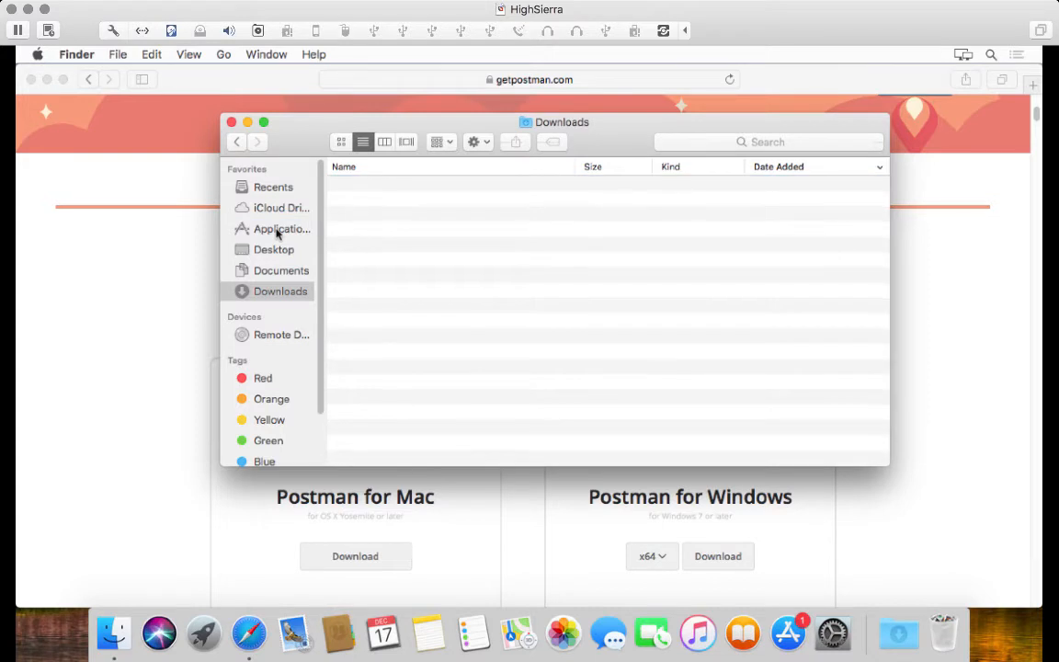
left_click(281, 228)
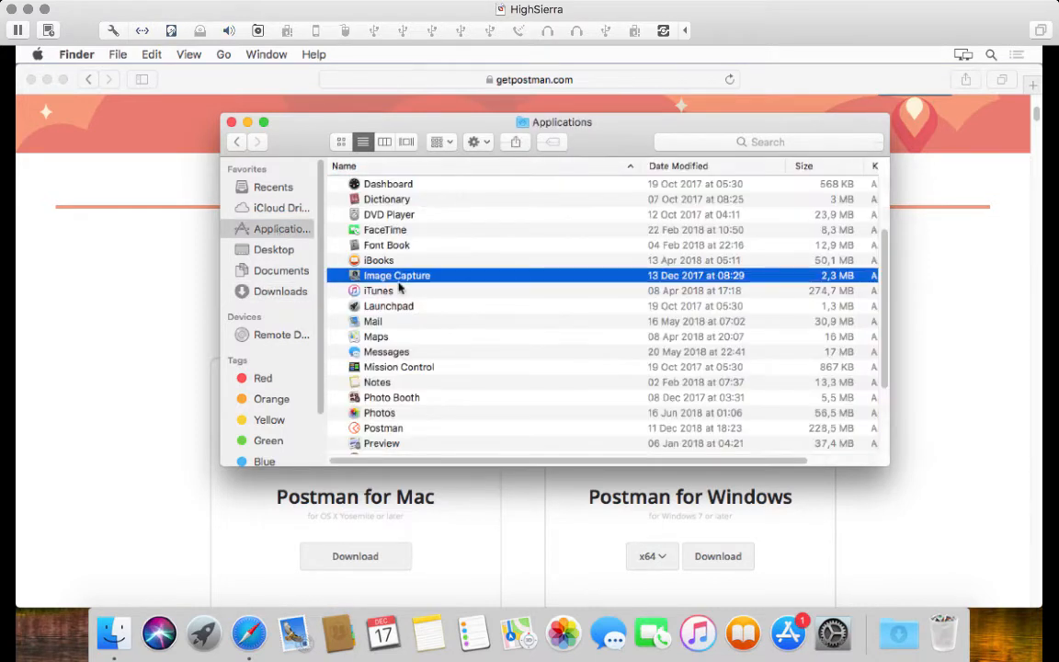
left_click(383, 426)
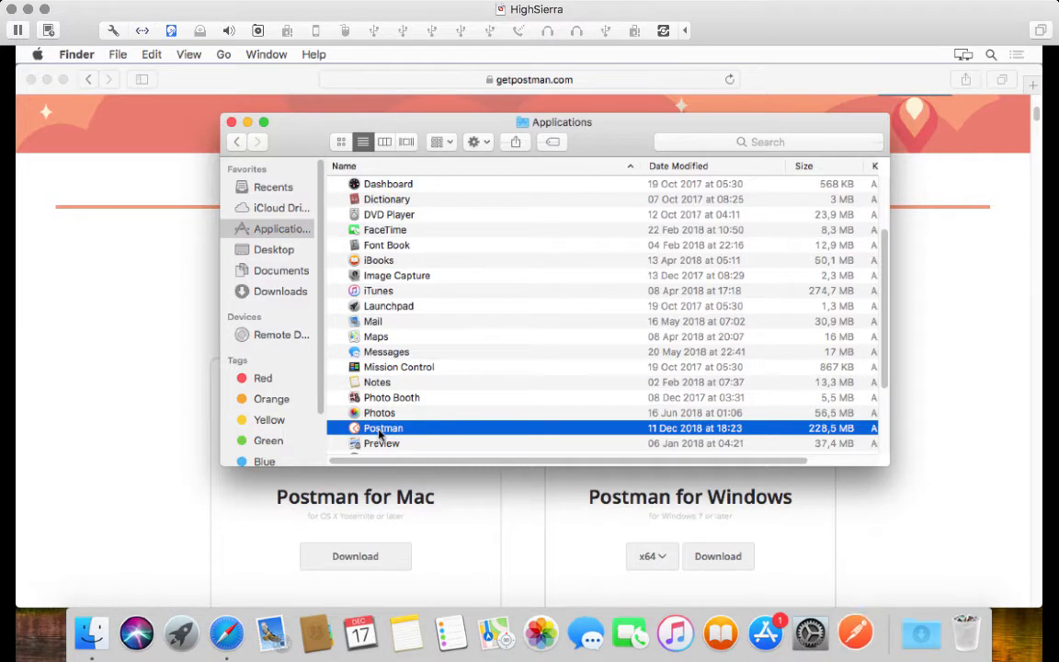
double_click(382, 426)
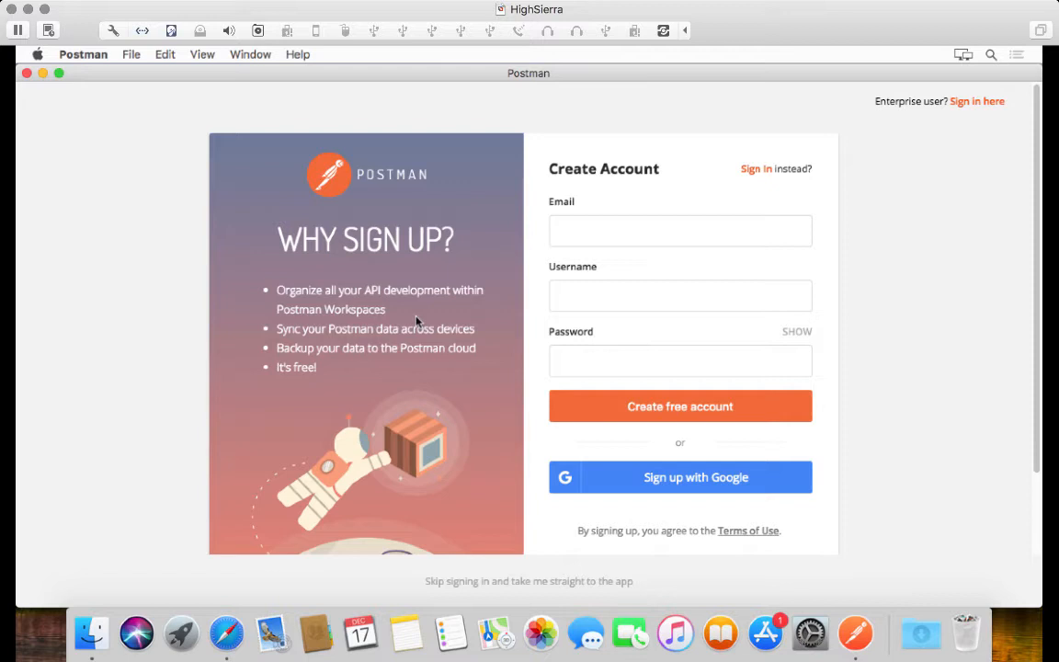
mouse_move(170, 285)
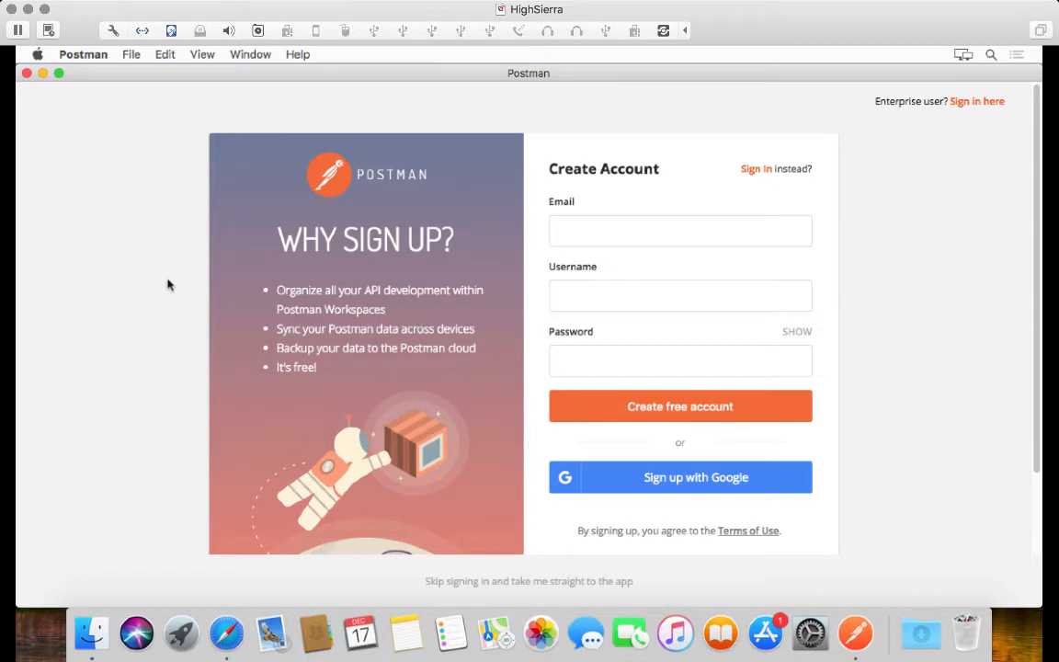
mouse_move(230, 546)
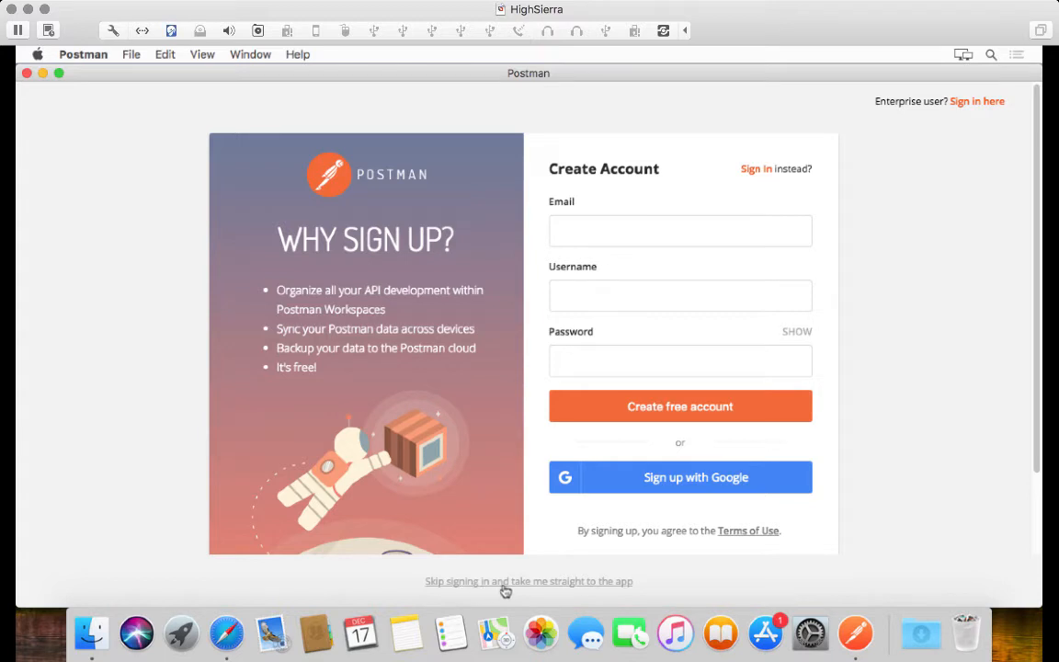
Skip sign-in and close the Create New dialog to reach a blank untitled GET request
left_click(530, 581)
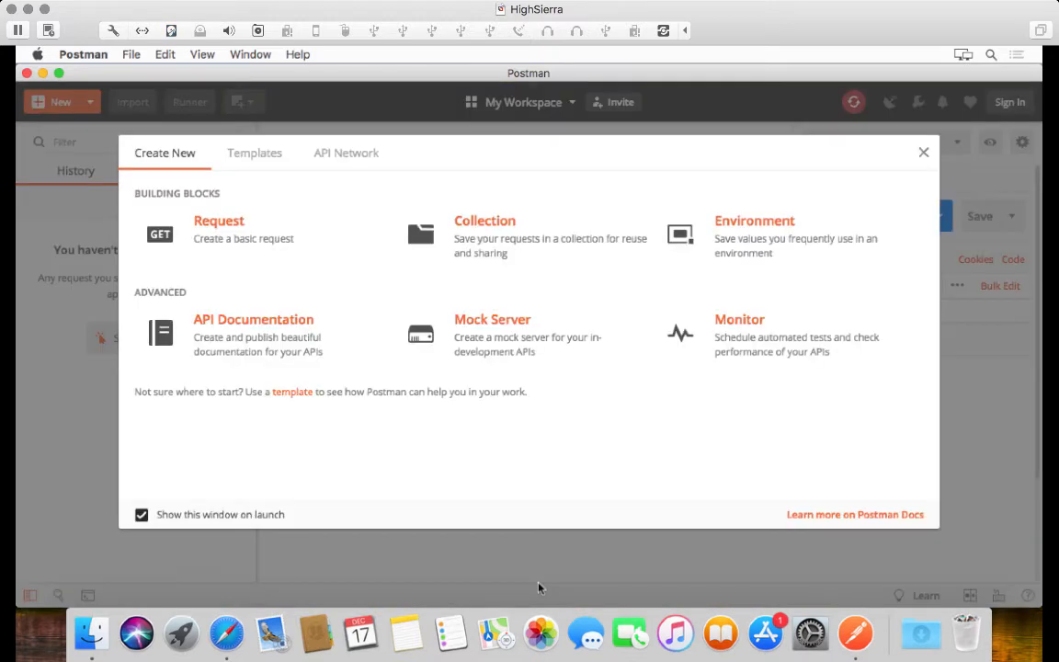
mouse_move(223, 485)
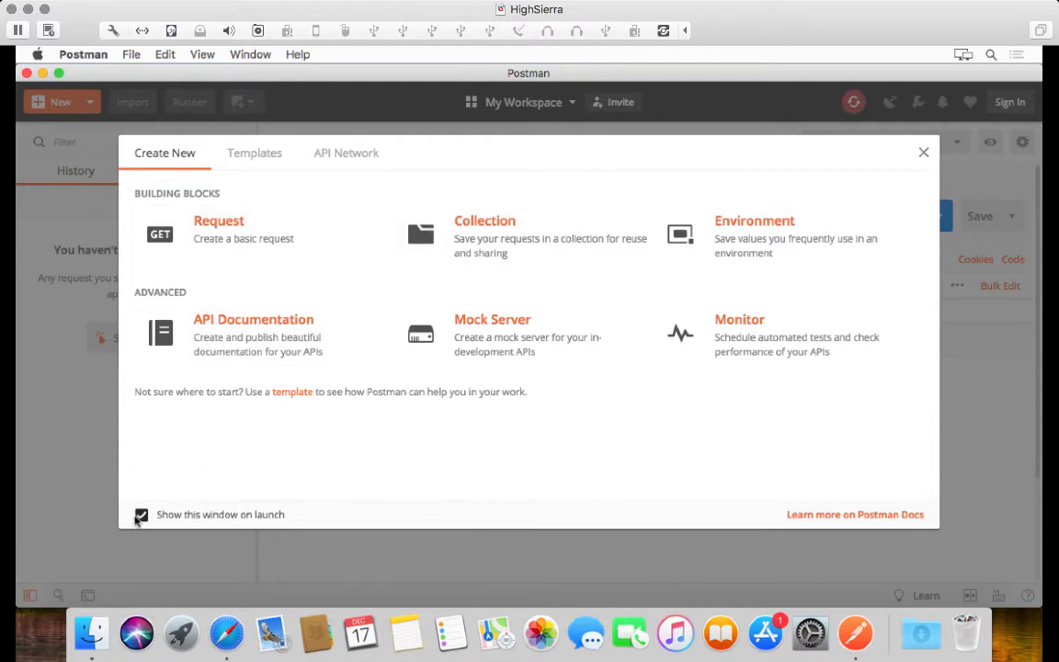
left_click(924, 151)
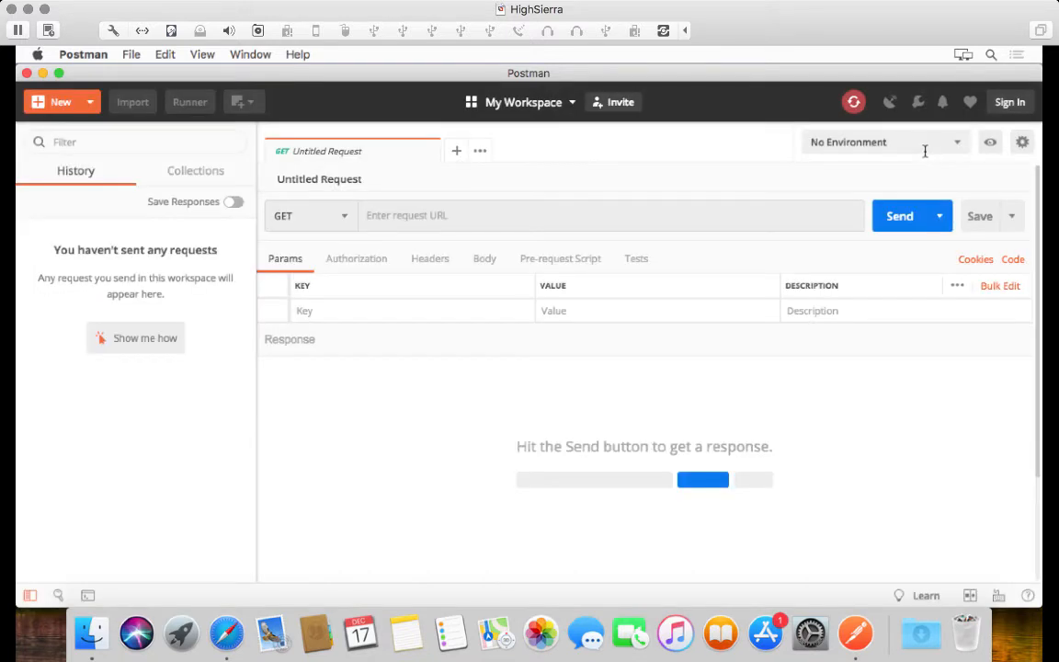
mouse_move(342, 335)
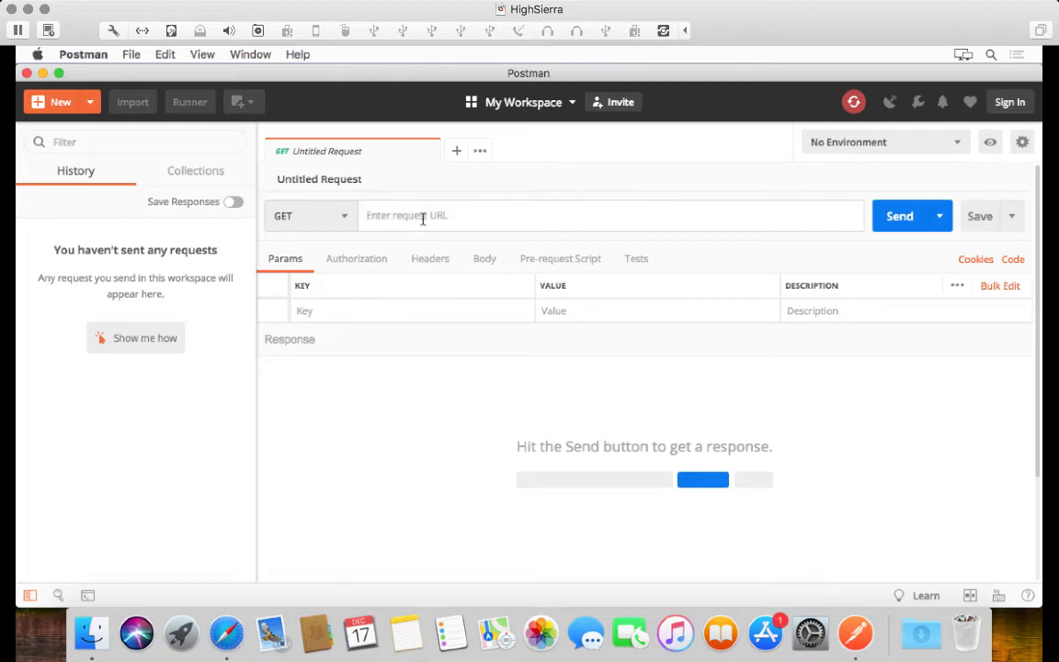
type("https://")
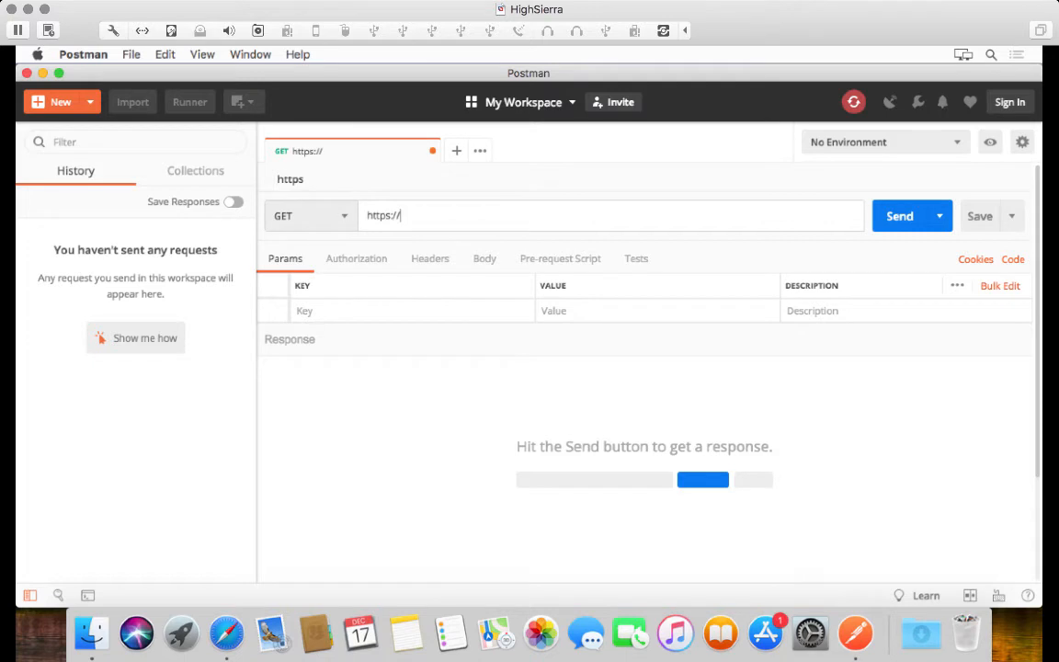
type("apidemo.agilite.")
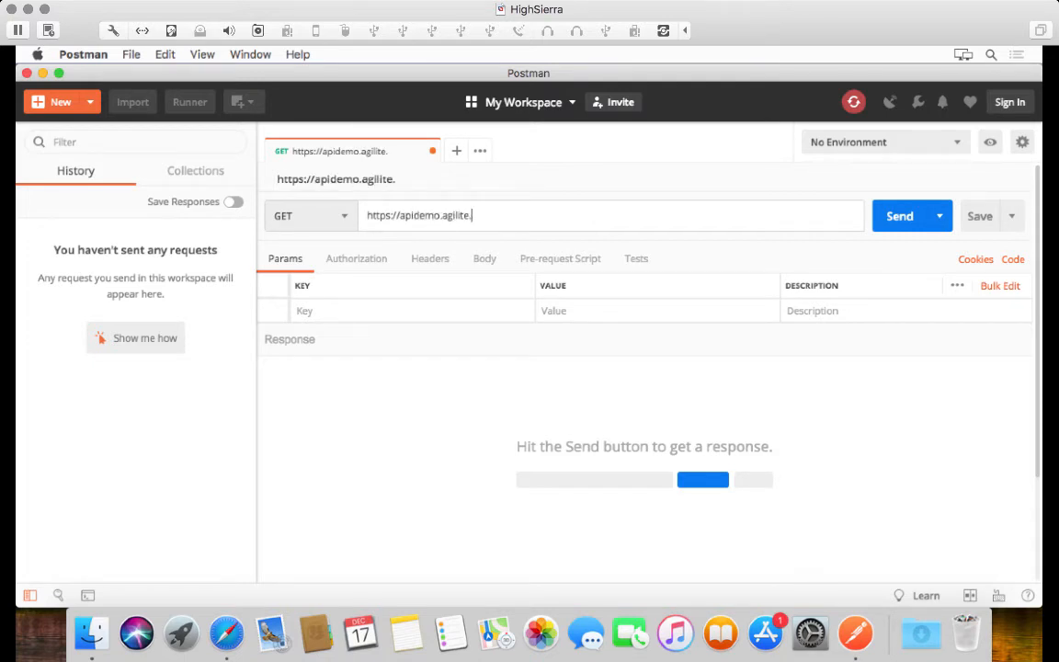
type("io")
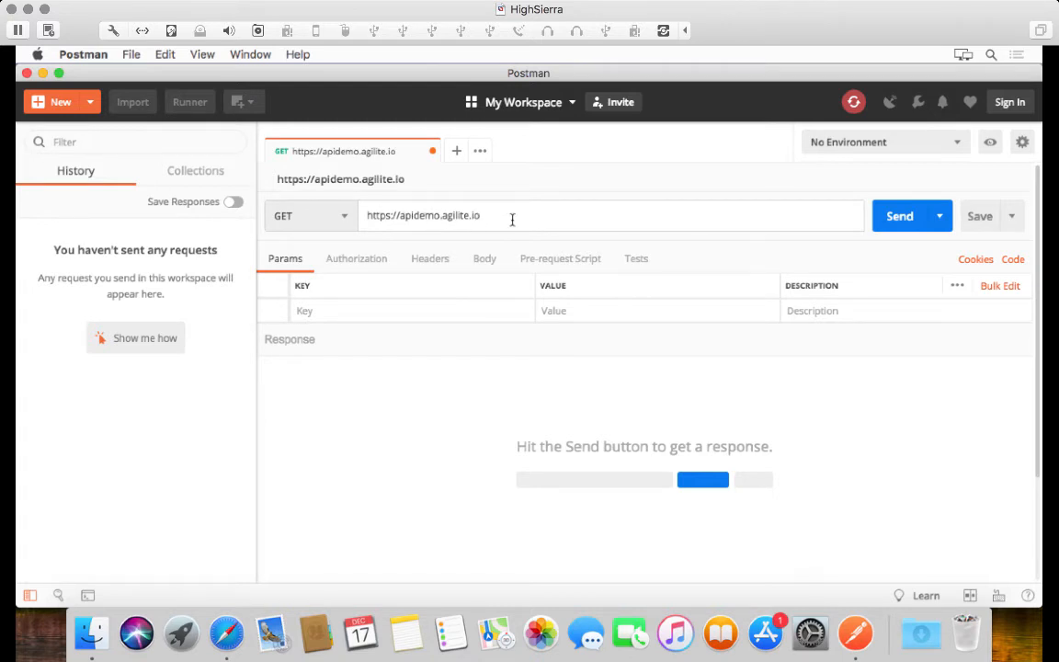
mouse_move(556, 427)
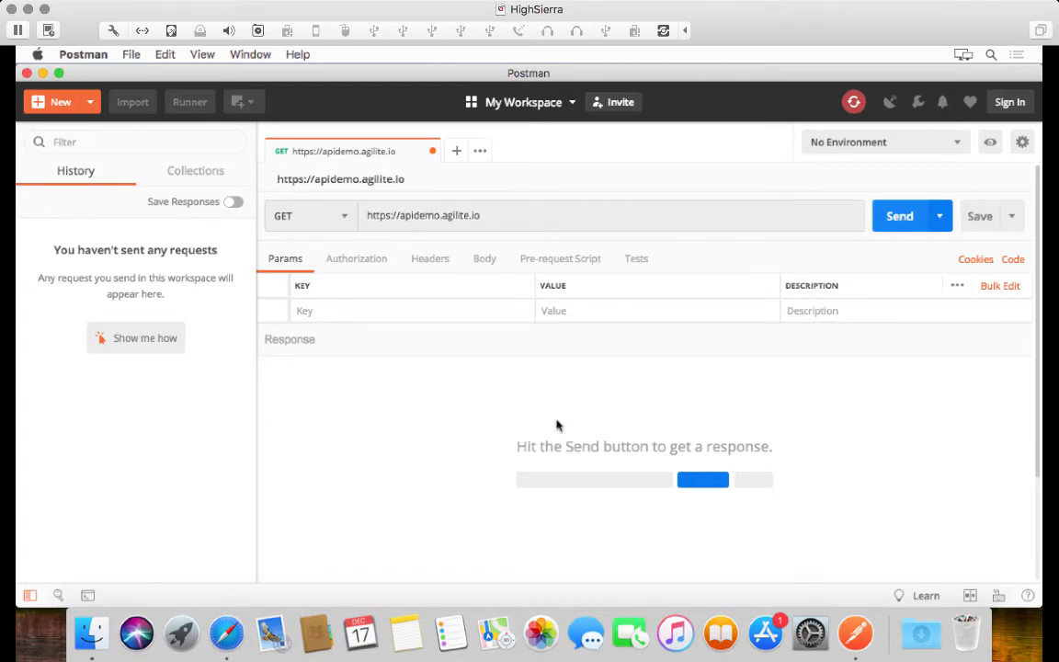
Send the request, get 401 Unauthorized for an invalid API key, then view request headers
left_click(899, 217)
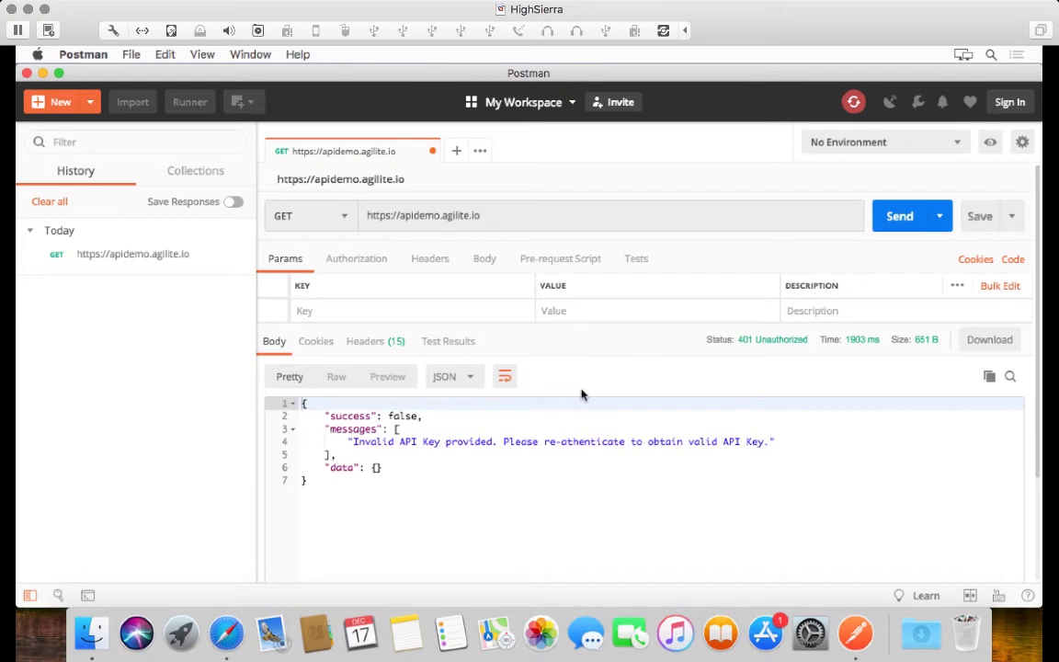
mouse_move(772, 338)
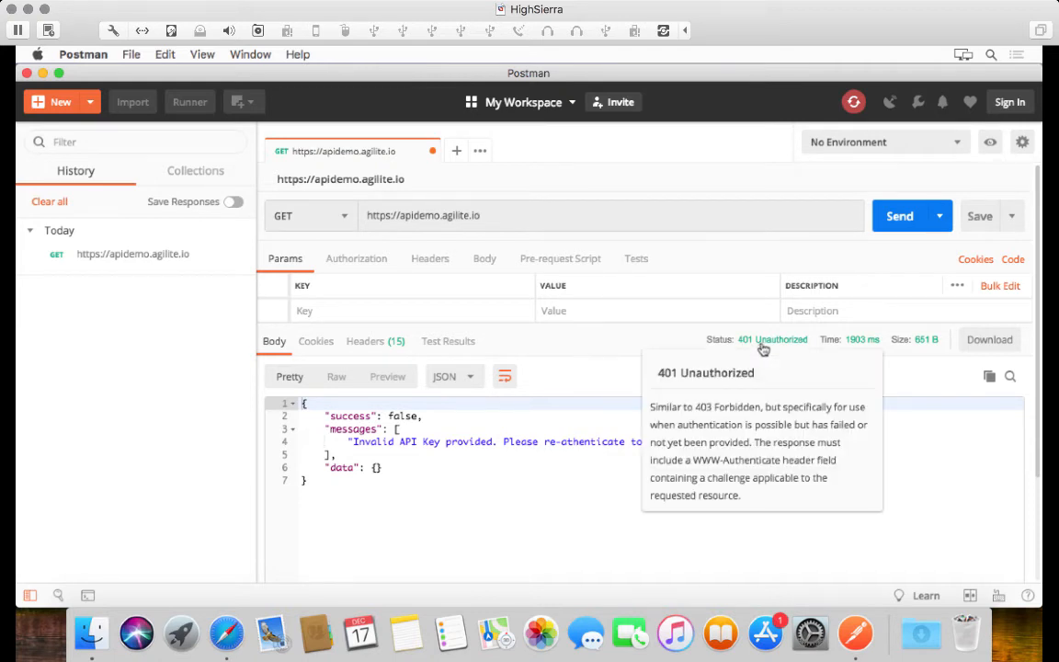
mouse_move(346, 309)
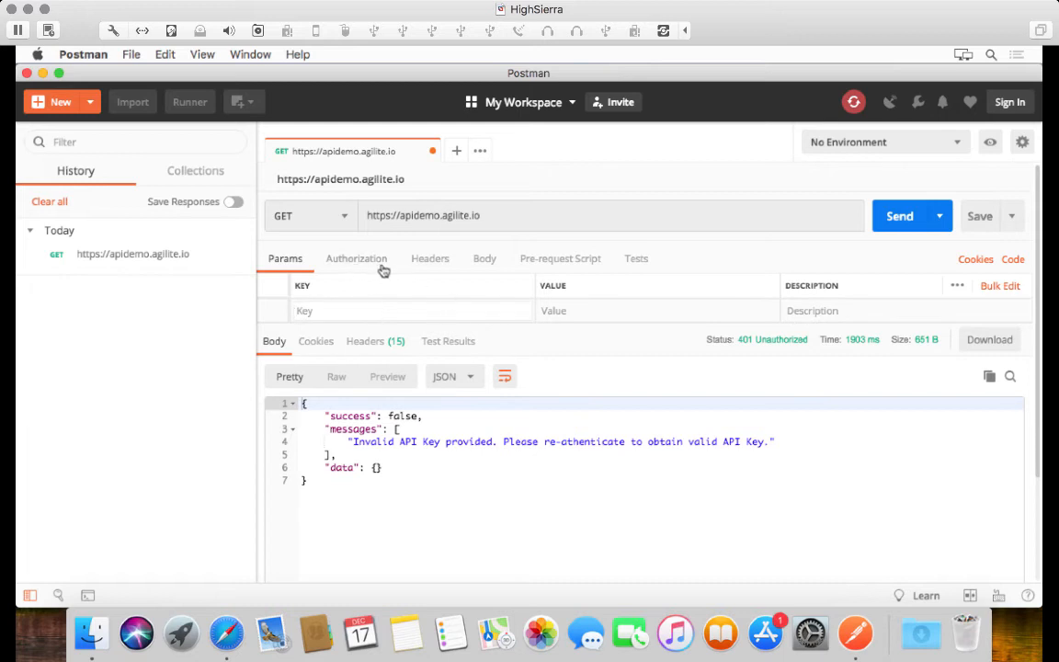
left_click(431, 257)
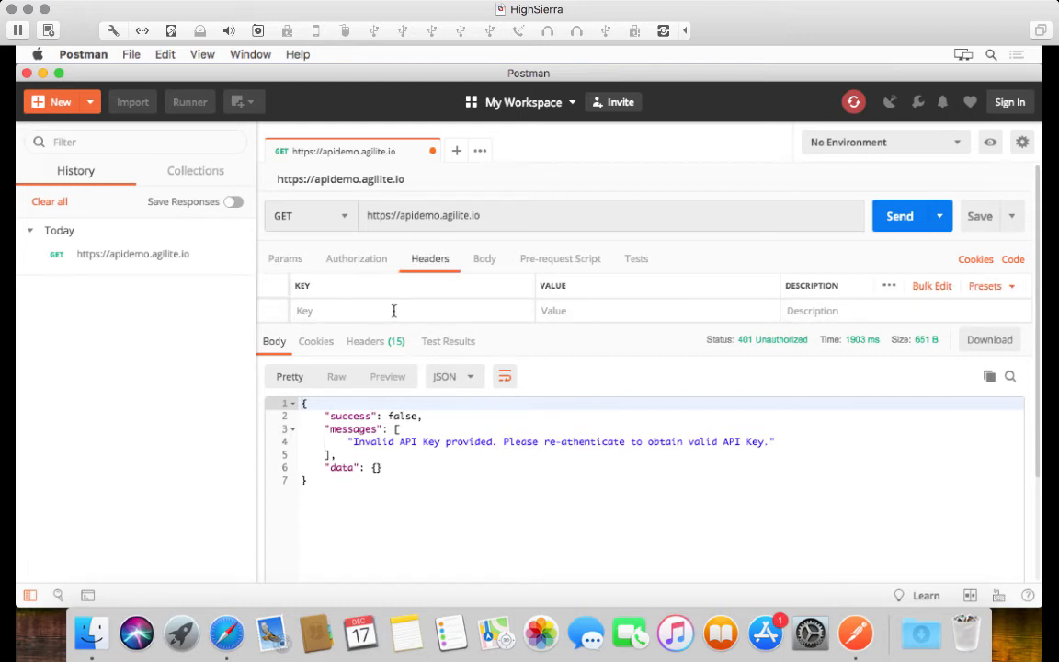
mouse_move(611, 303)
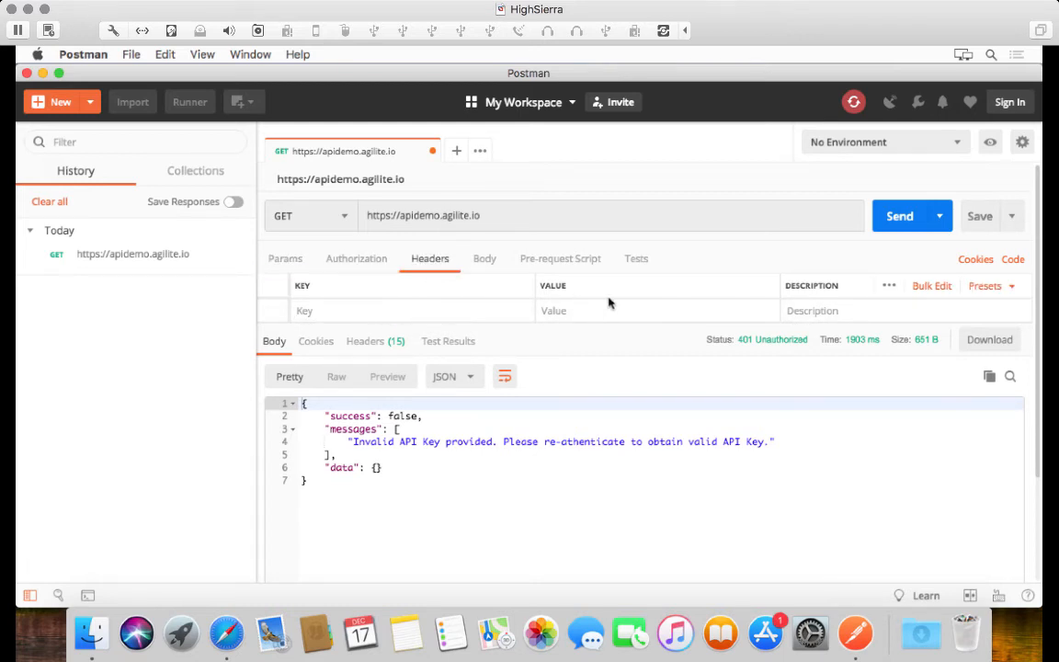
mouse_move(904, 313)
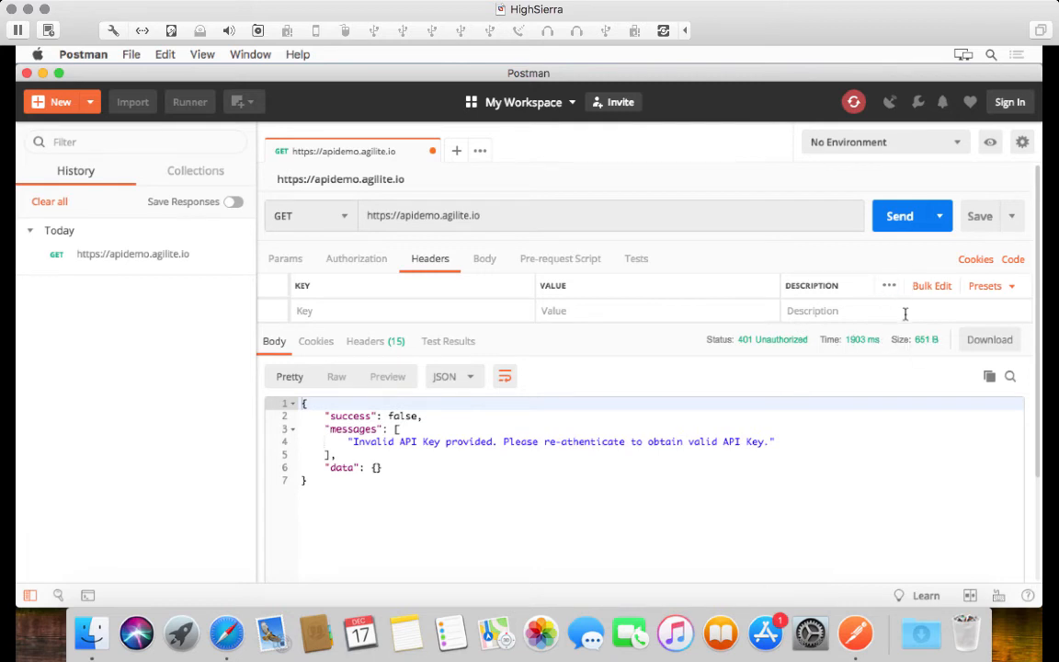
mouse_move(423, 293)
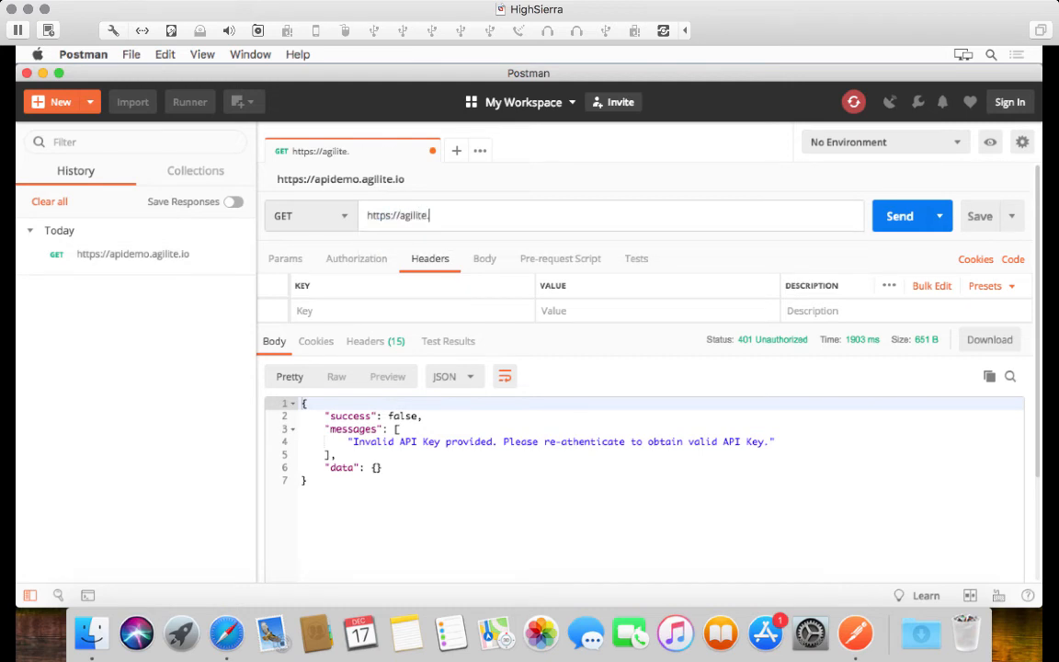
type("io")
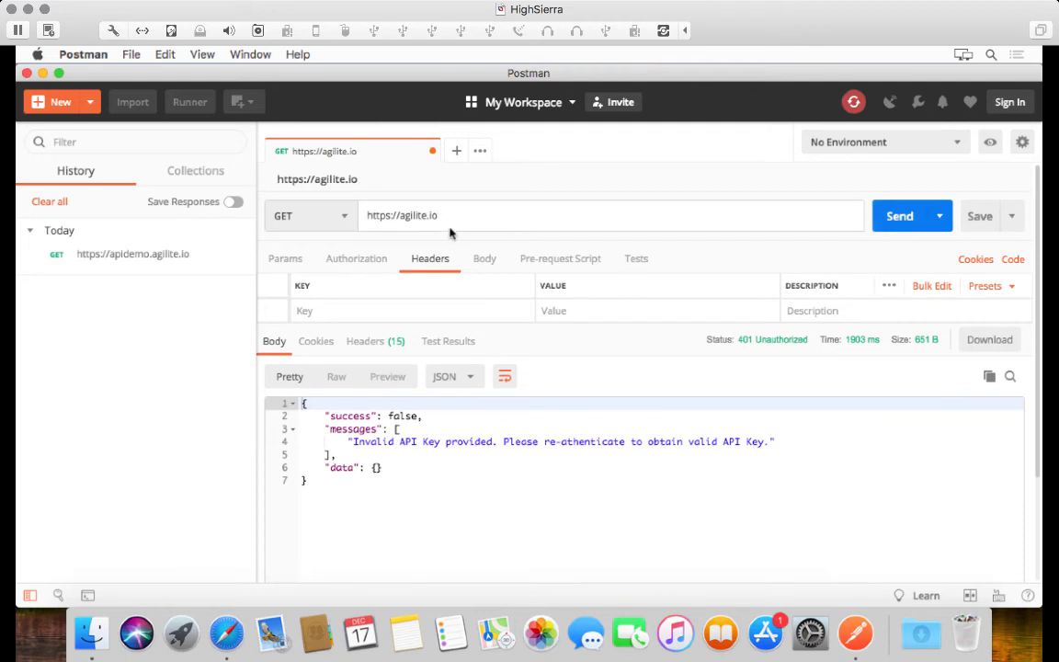
mouse_move(680, 228)
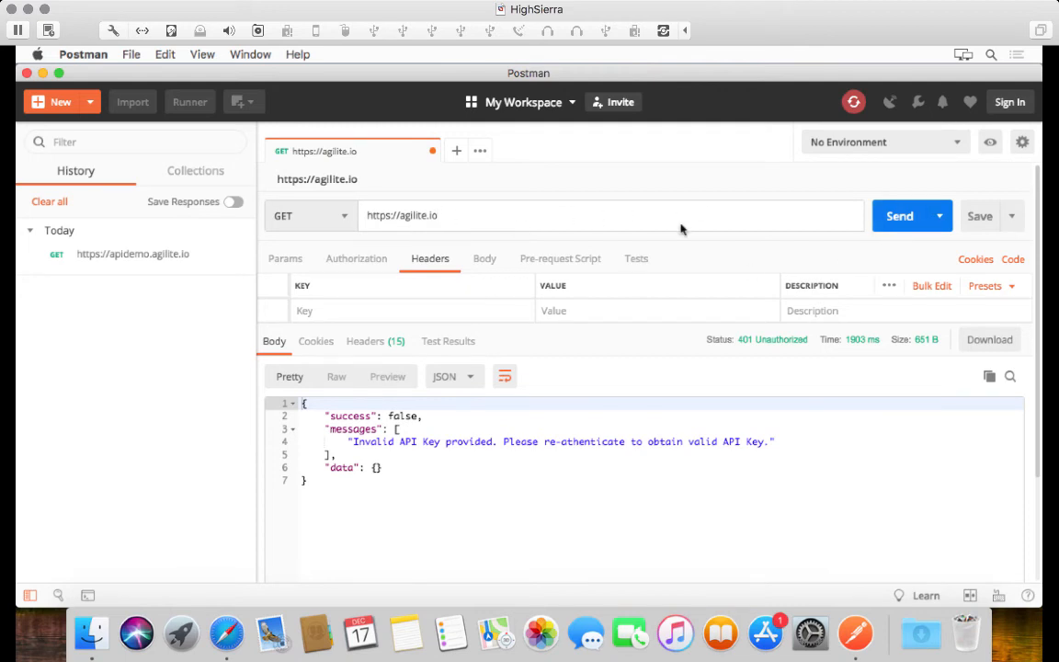
left_click(899, 215)
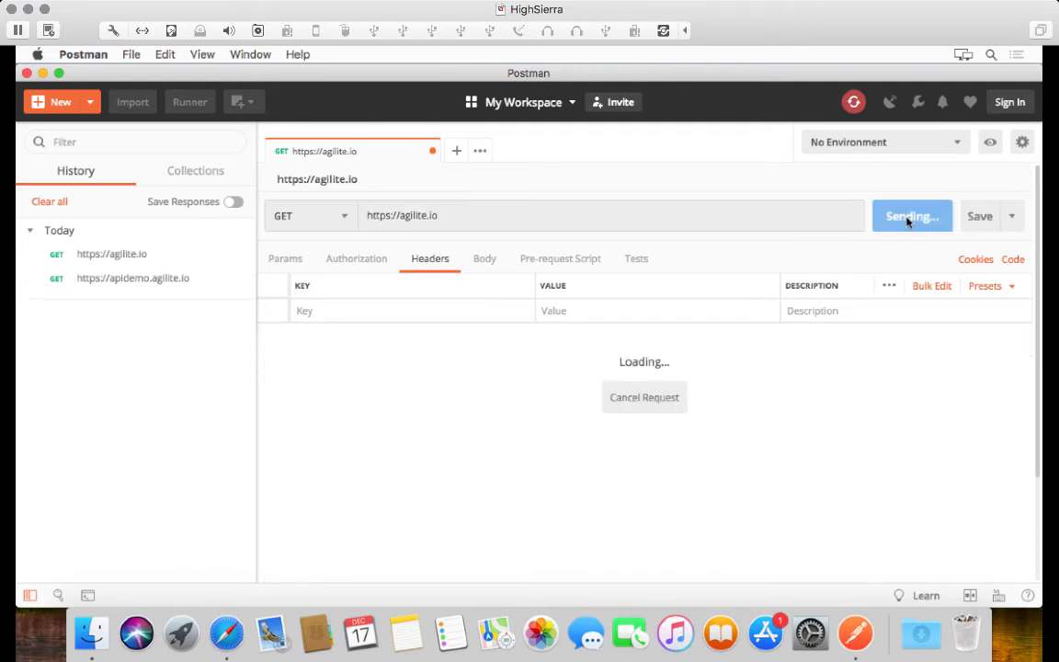
left_click(912, 215)
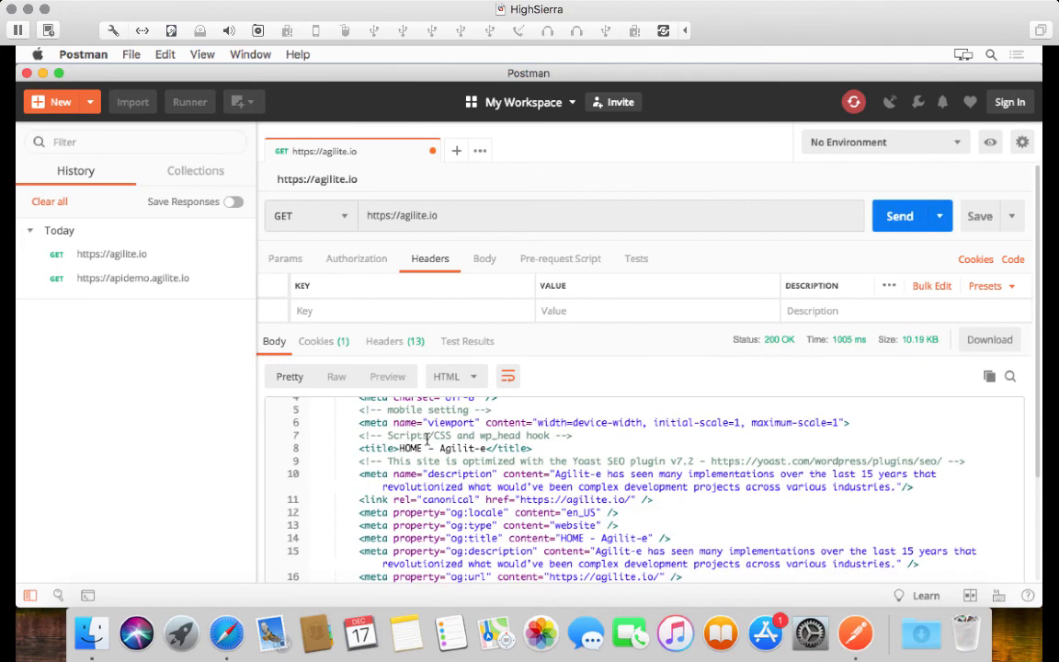
scroll("down", 3)
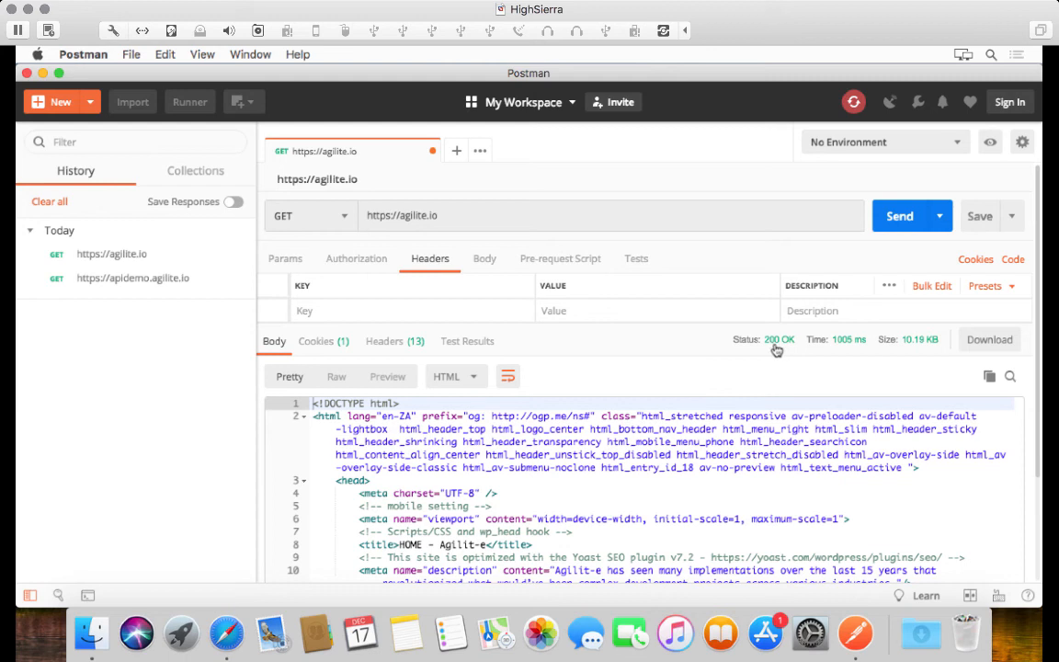
mouse_move(911, 350)
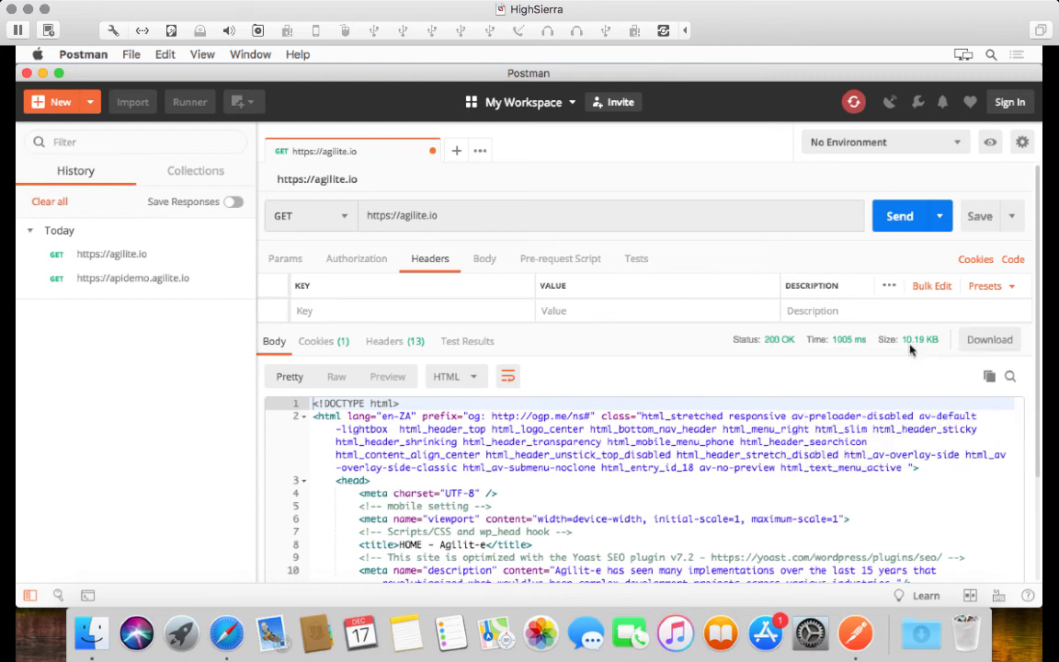
mouse_move(419, 450)
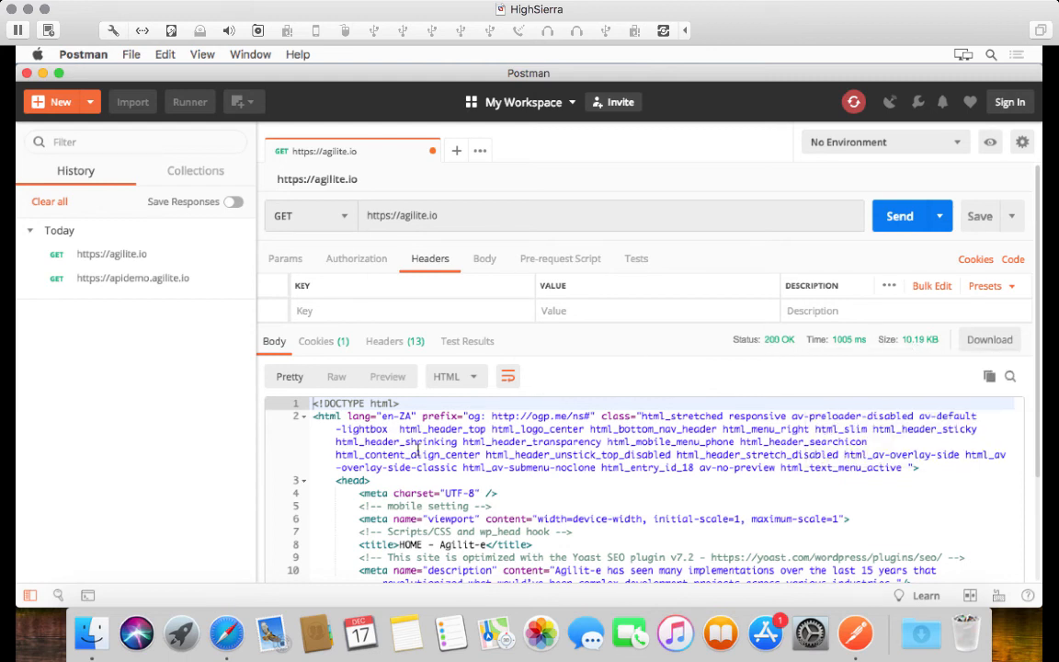
scroll("down", 3)
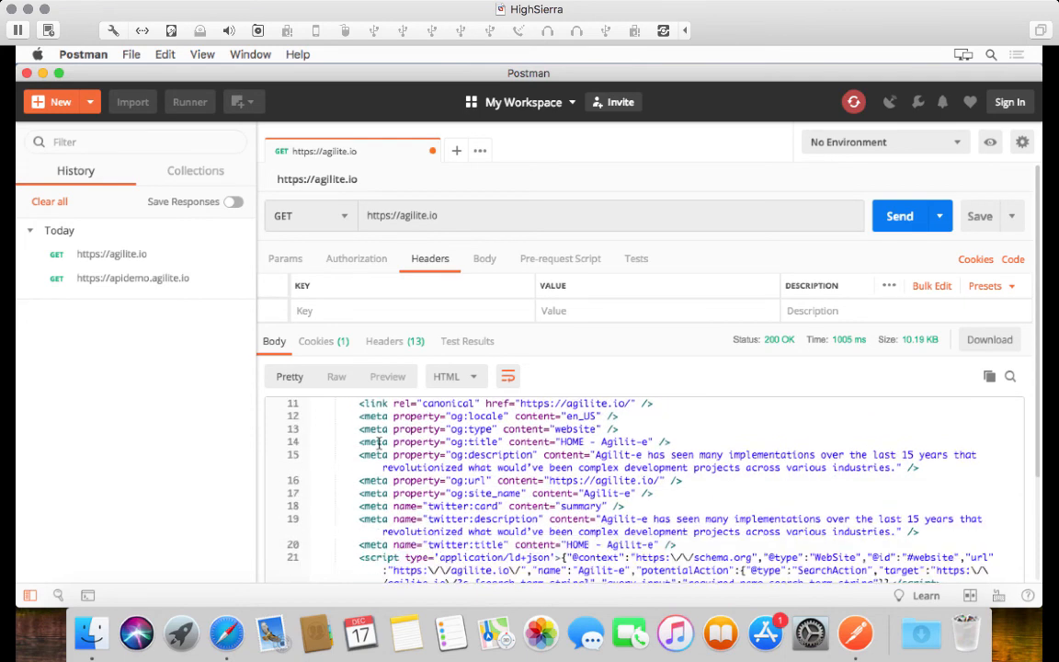
scroll("down", 3)
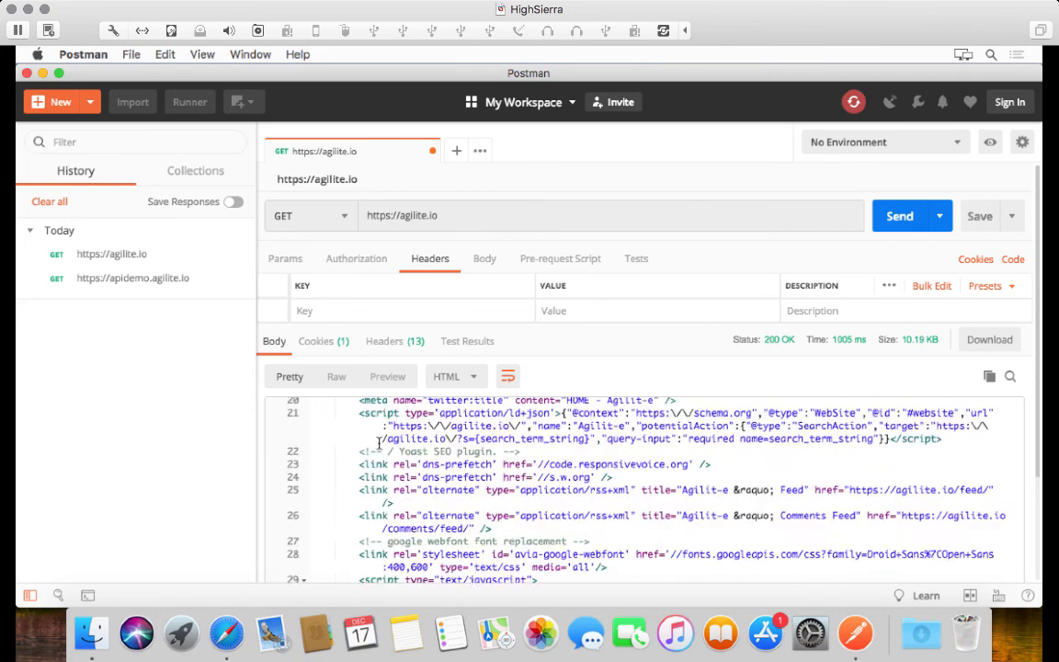